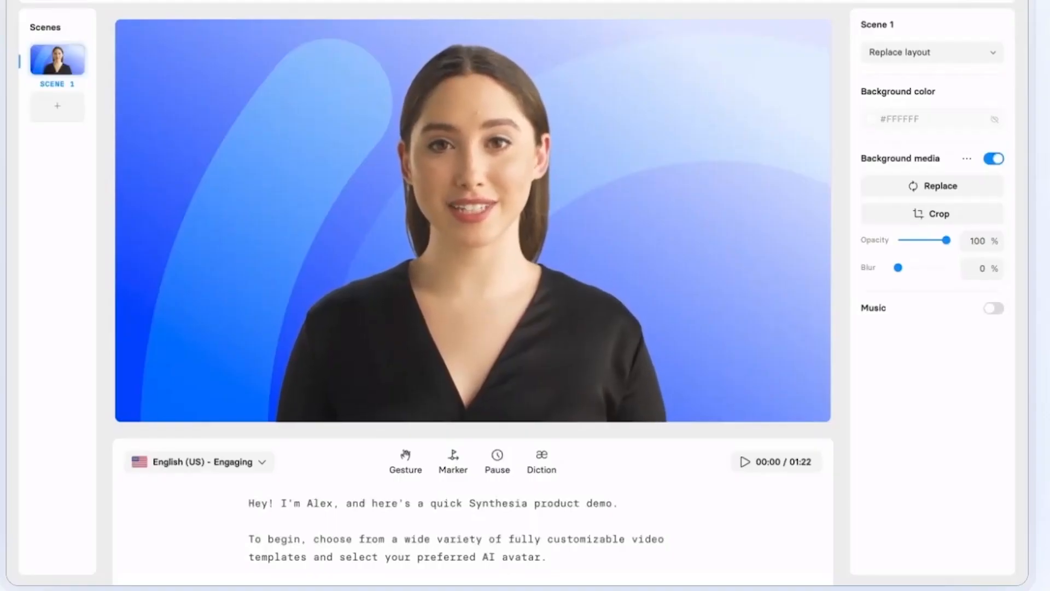
- Insert a gallery template's title and content scenes, then start Scene 2's narration script
left_click(930, 52)
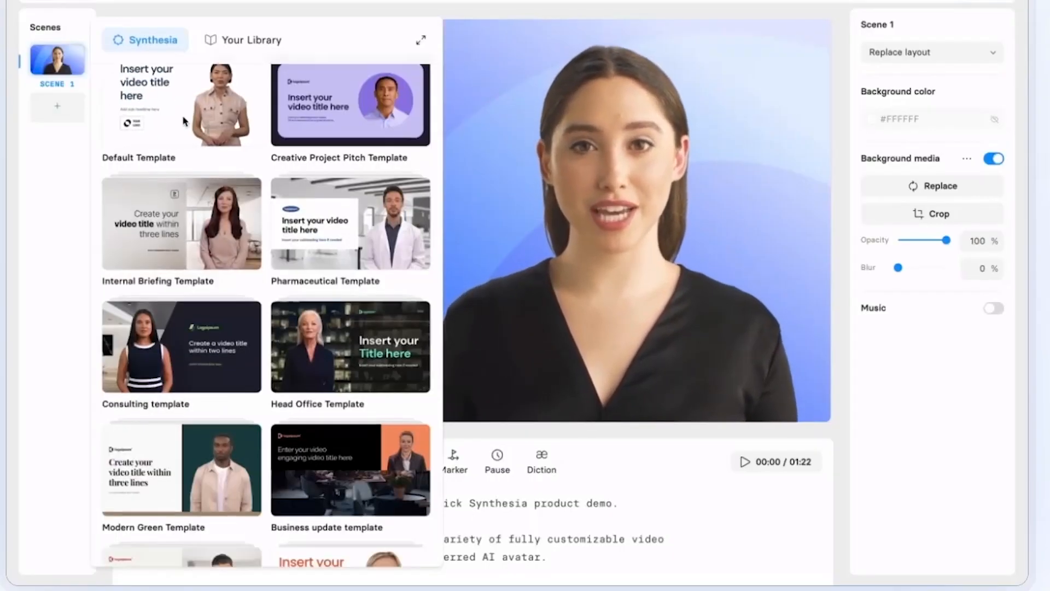
scroll("down", 3)
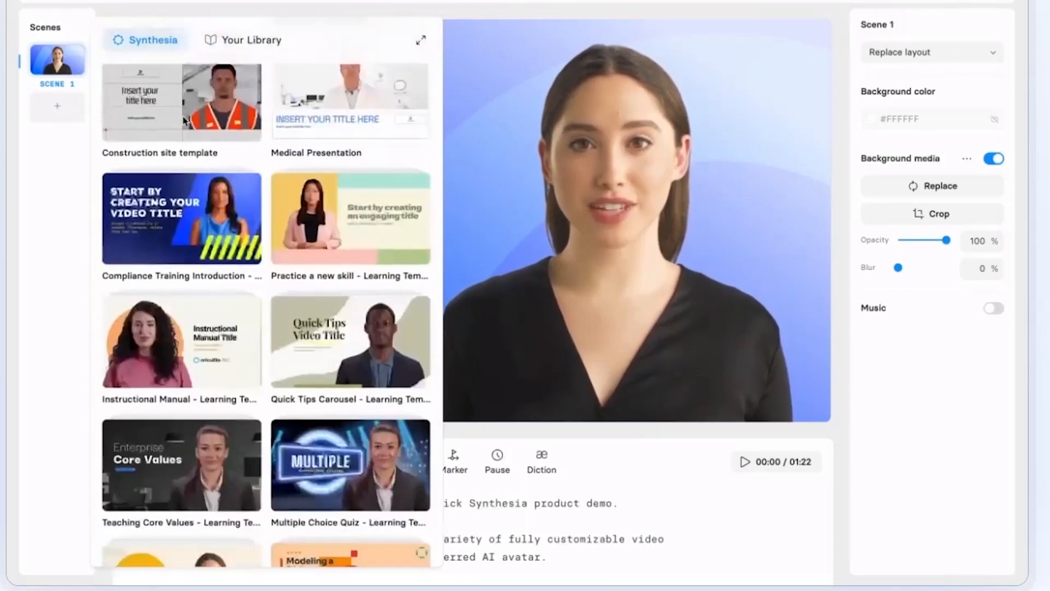
left_click(181, 101)
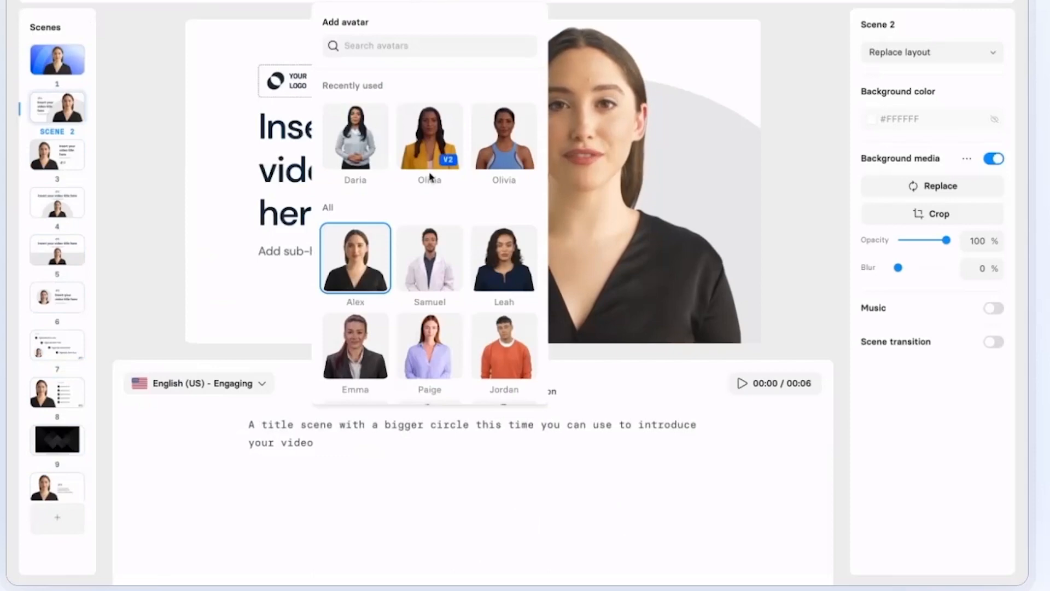
scroll("down", 3)
type("Type in text in over")
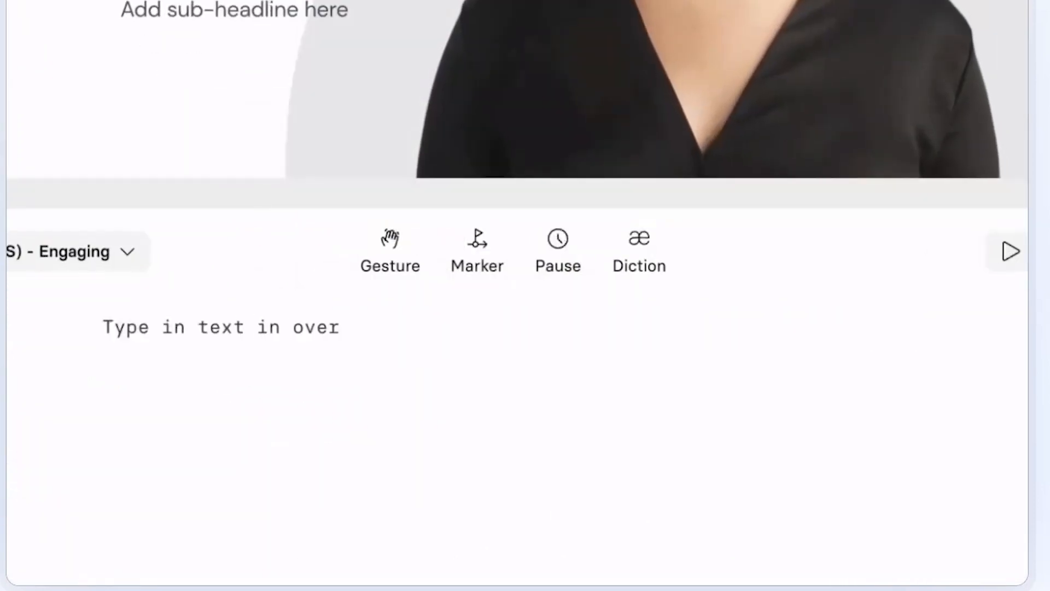
left_click(73, 251)
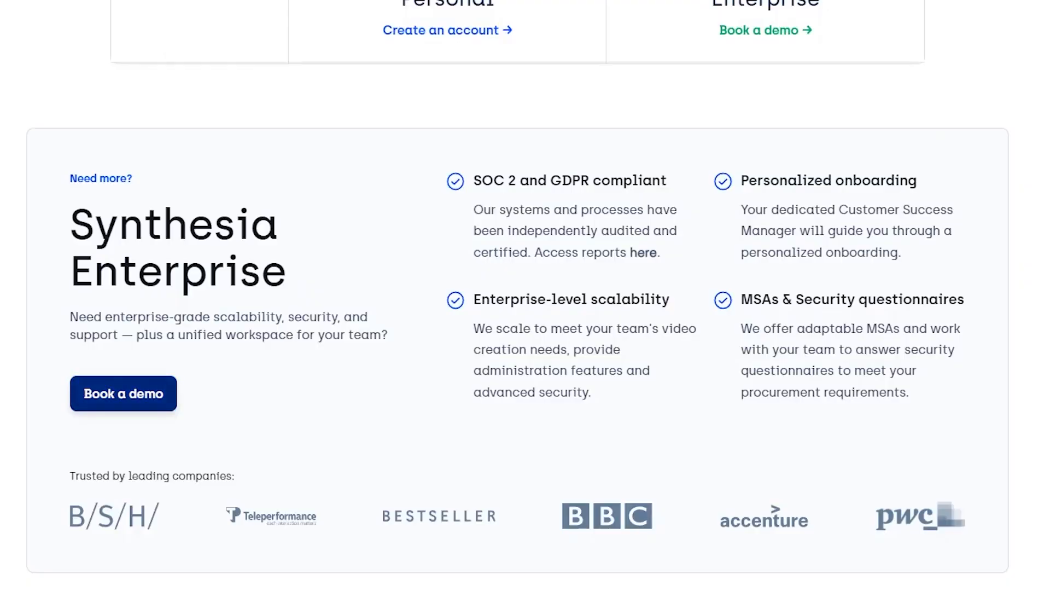
- Request a 30-minute Synthesia Enterprise demo via 'Book a demo' in the Enterprise section
scroll("down", 3)
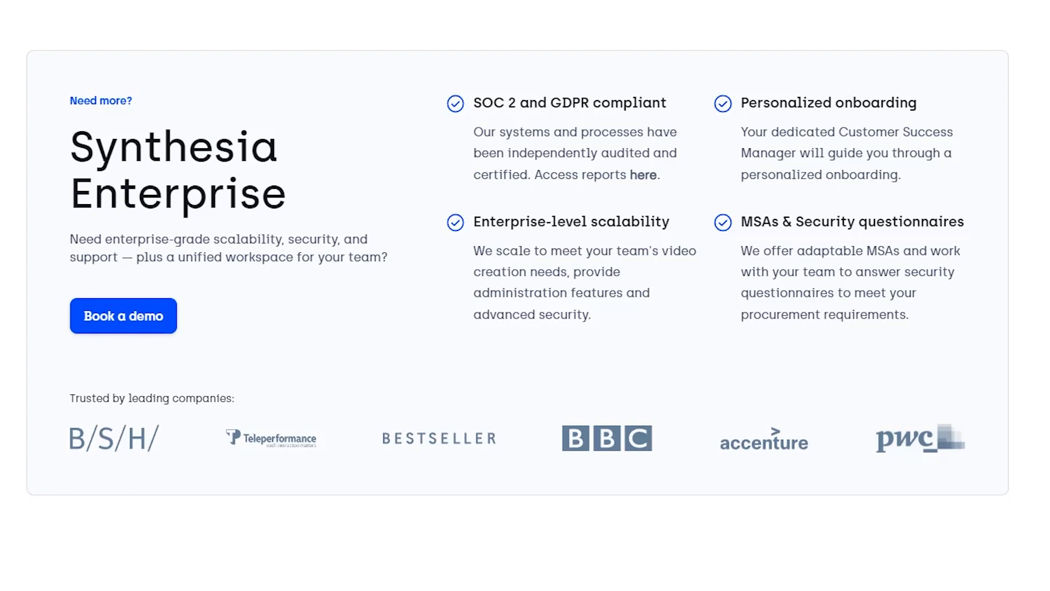
left_click(123, 315)
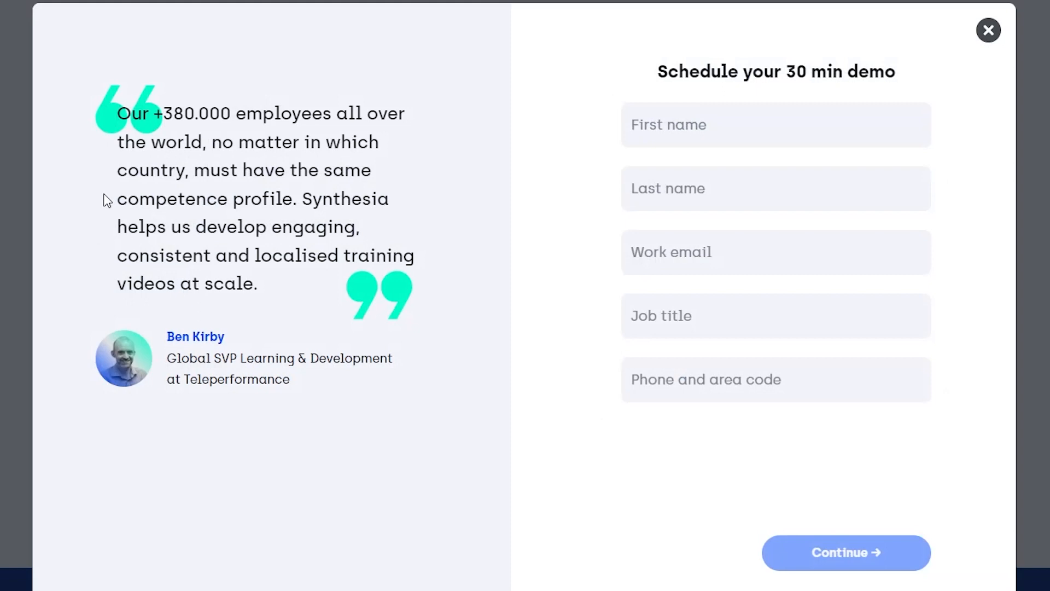
left_click(775, 125)
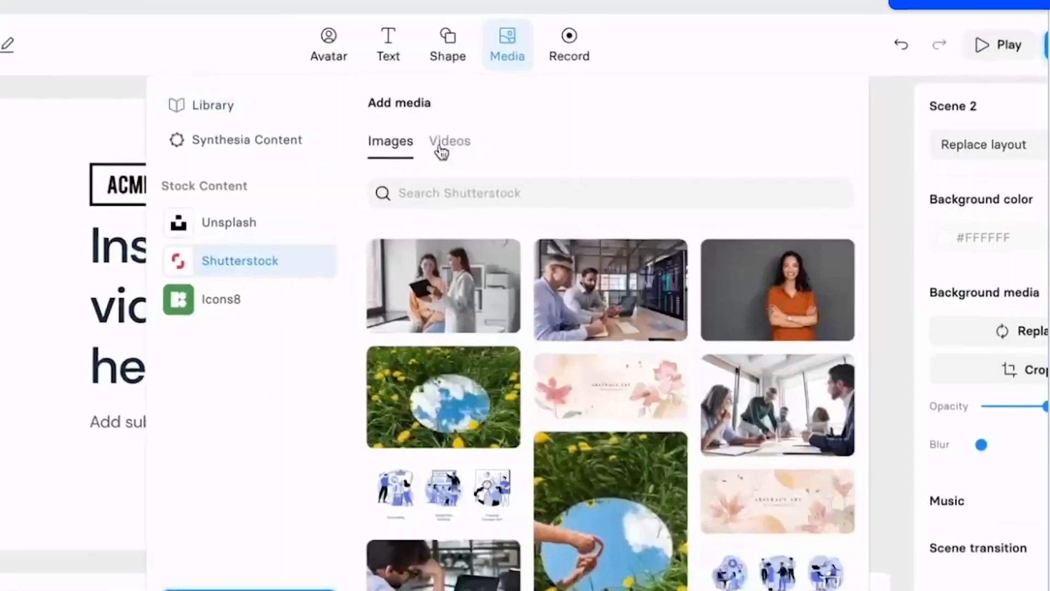
- Browse stock videos for Scene 2 and retitle it as the ACME Microlearning Module intro
left_click(220, 299)
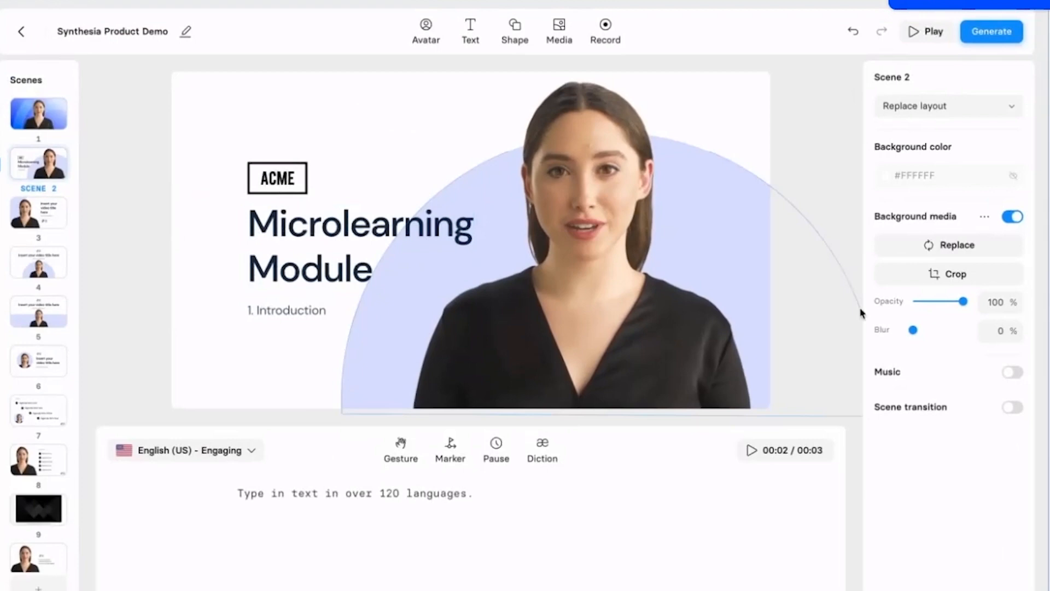
left_click(426, 31)
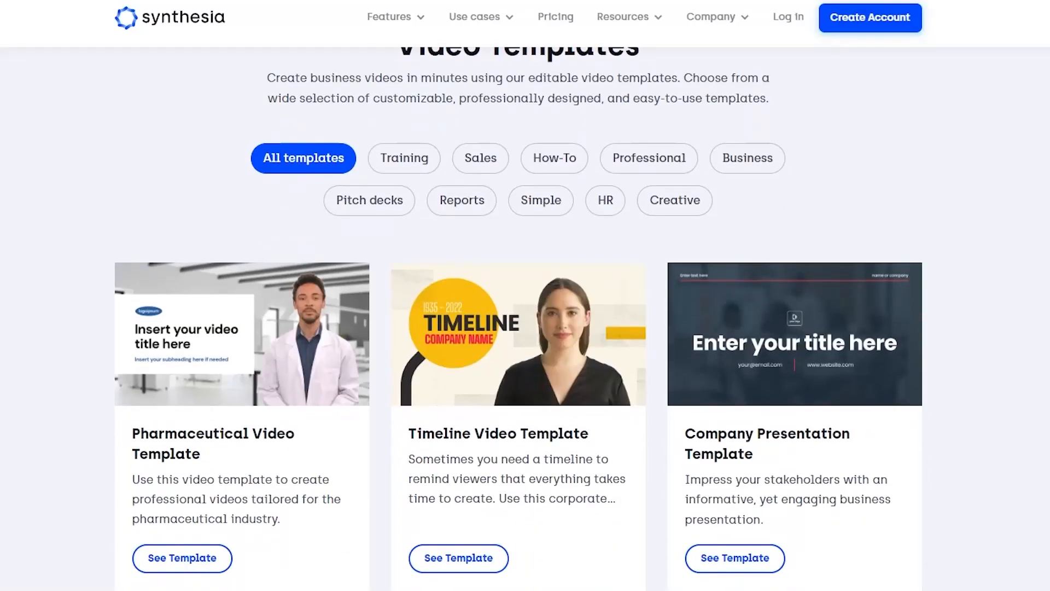
- Scroll through the business video template cards on the Video Templates page
scroll("down", 3)
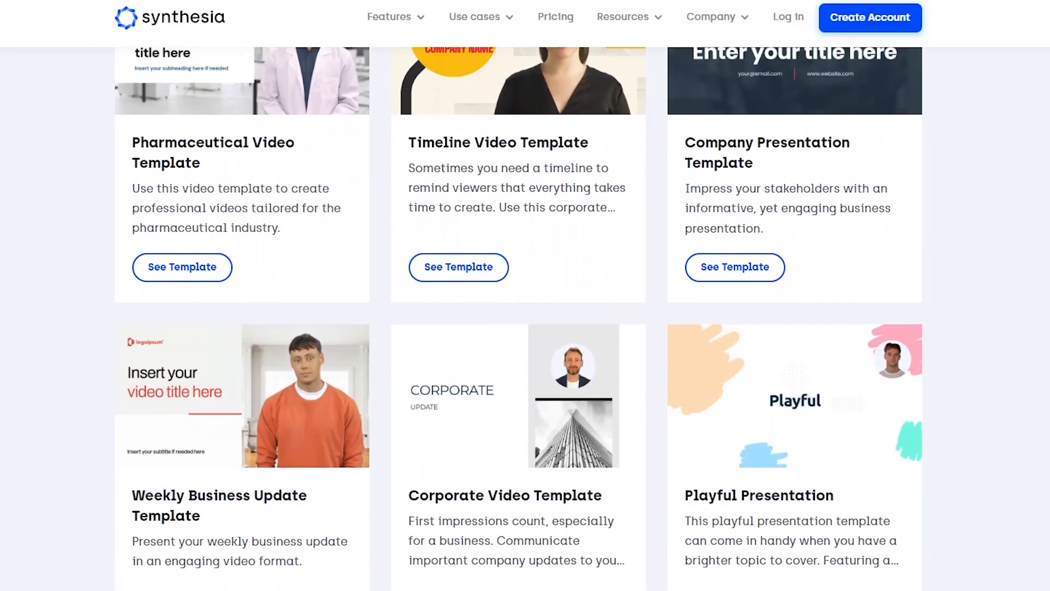
scroll("down", 3)
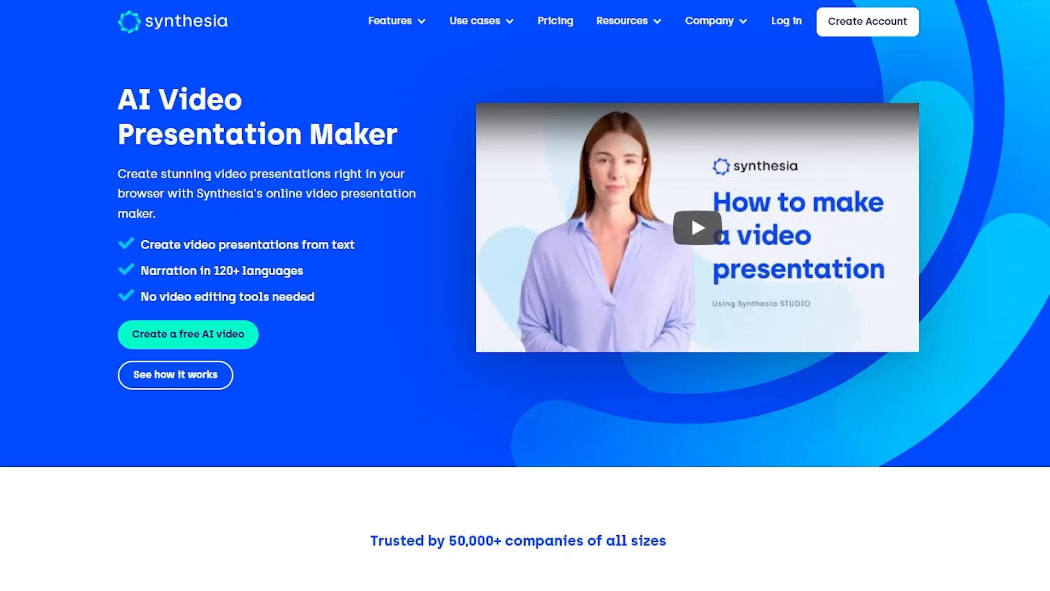
- Scroll the Presentation Maker page past its five steps and templates to the key features section
scroll("down", 3)
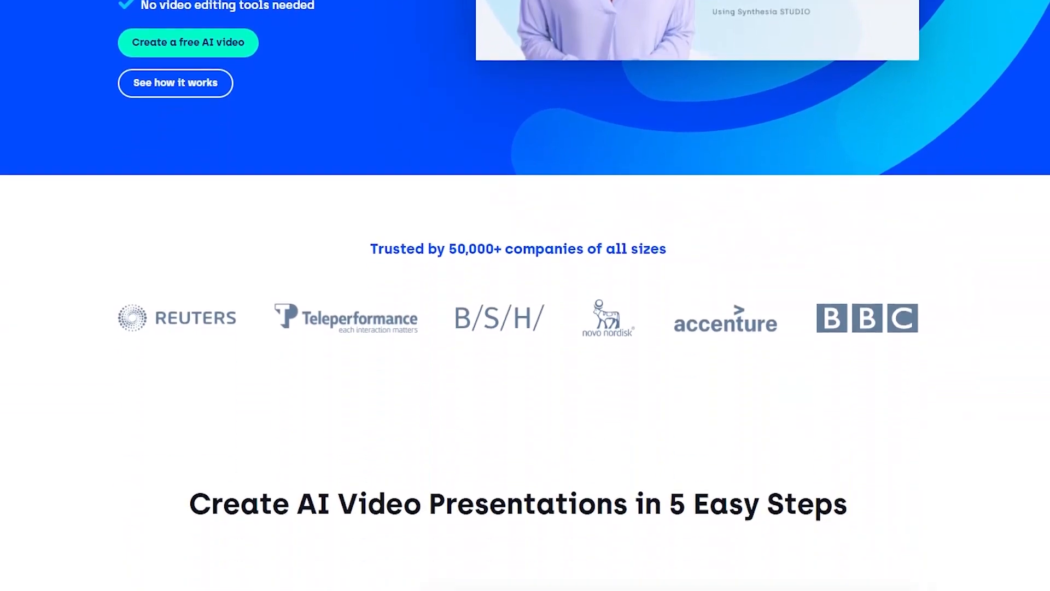
scroll("down", 3)
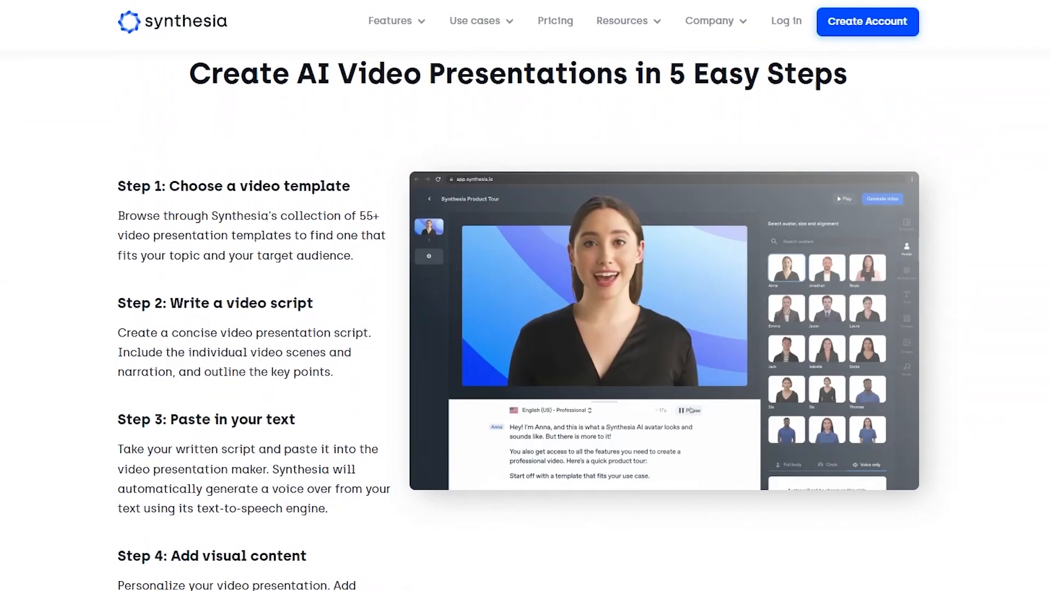
scroll("down", 3)
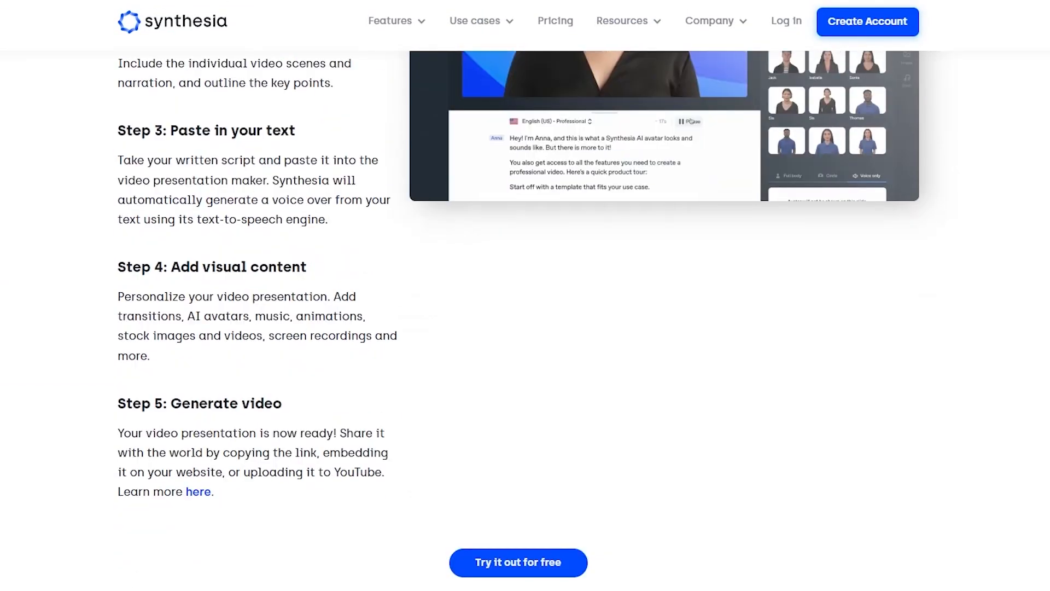
scroll("down", 3)
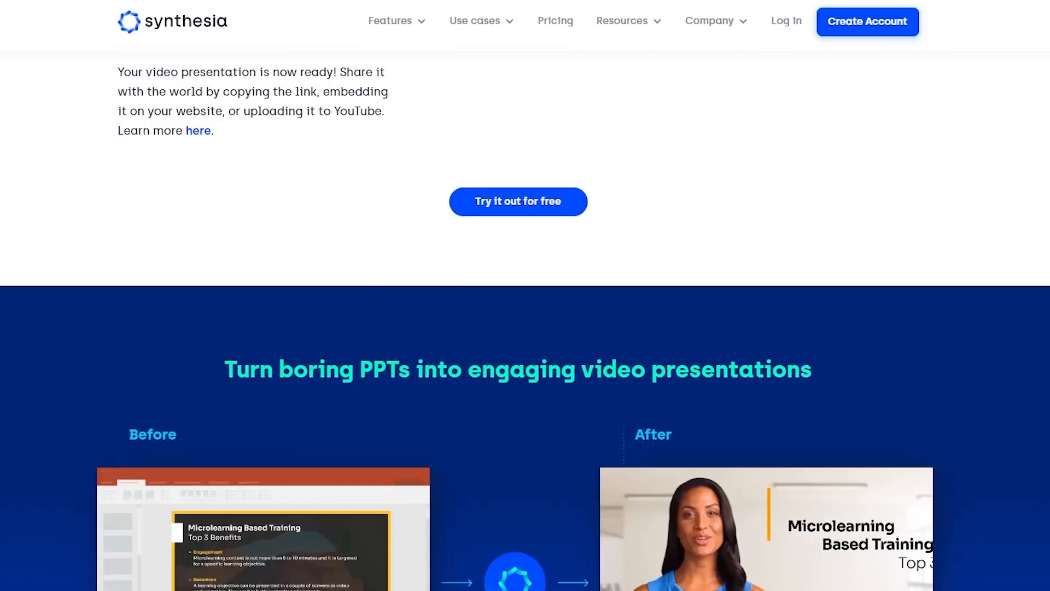
scroll("down", 3)
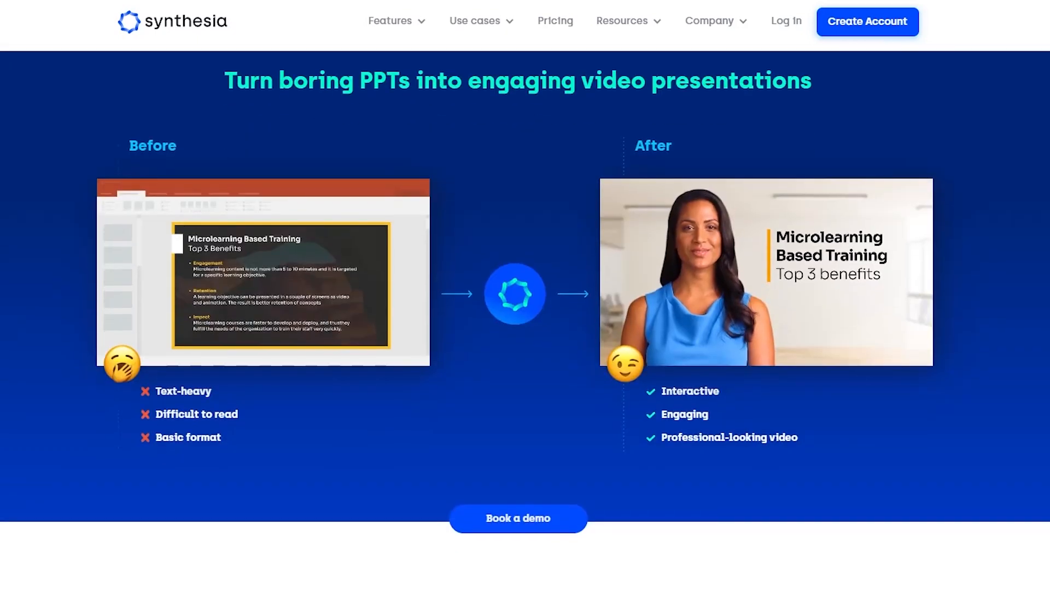
scroll("down", 3)
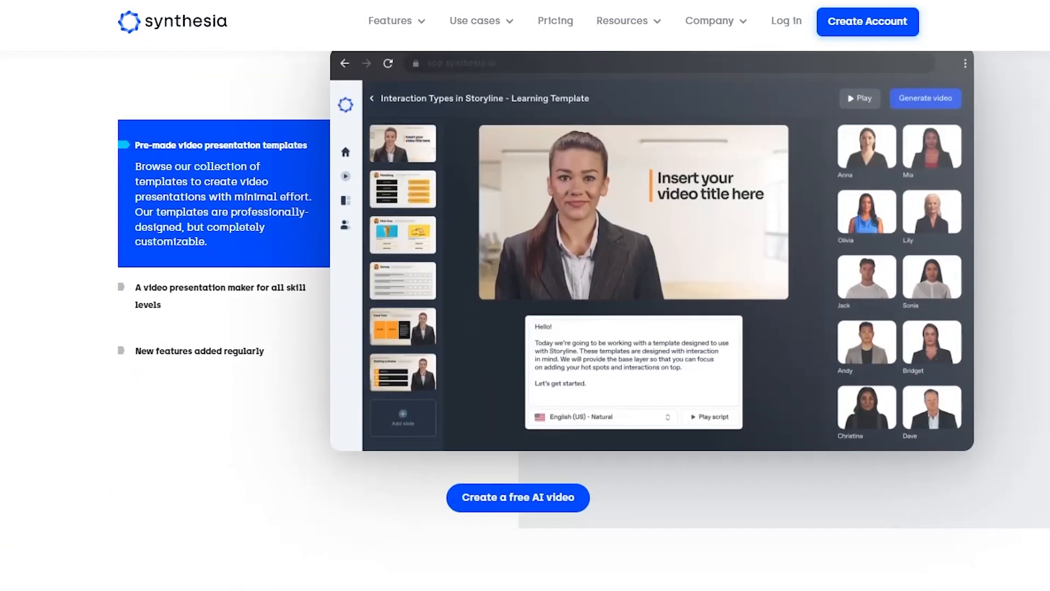
scroll("down", 3)
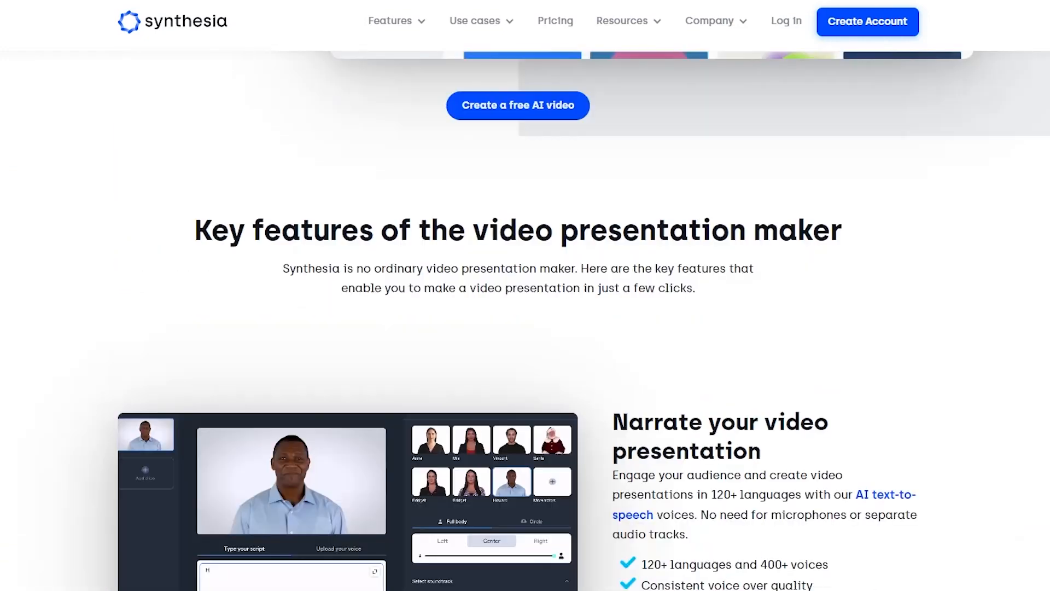
scroll("down", 3)
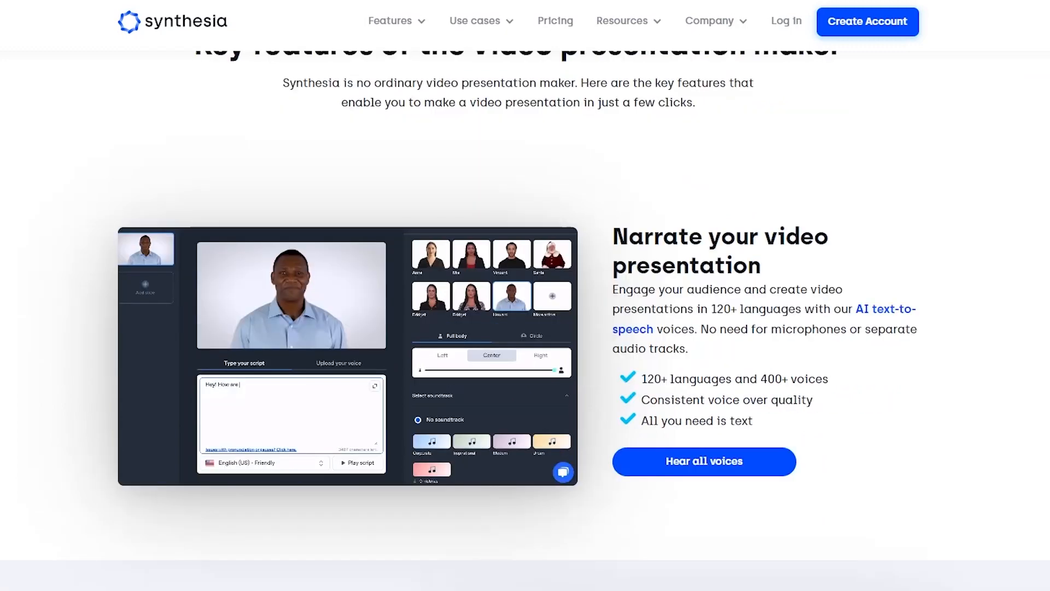